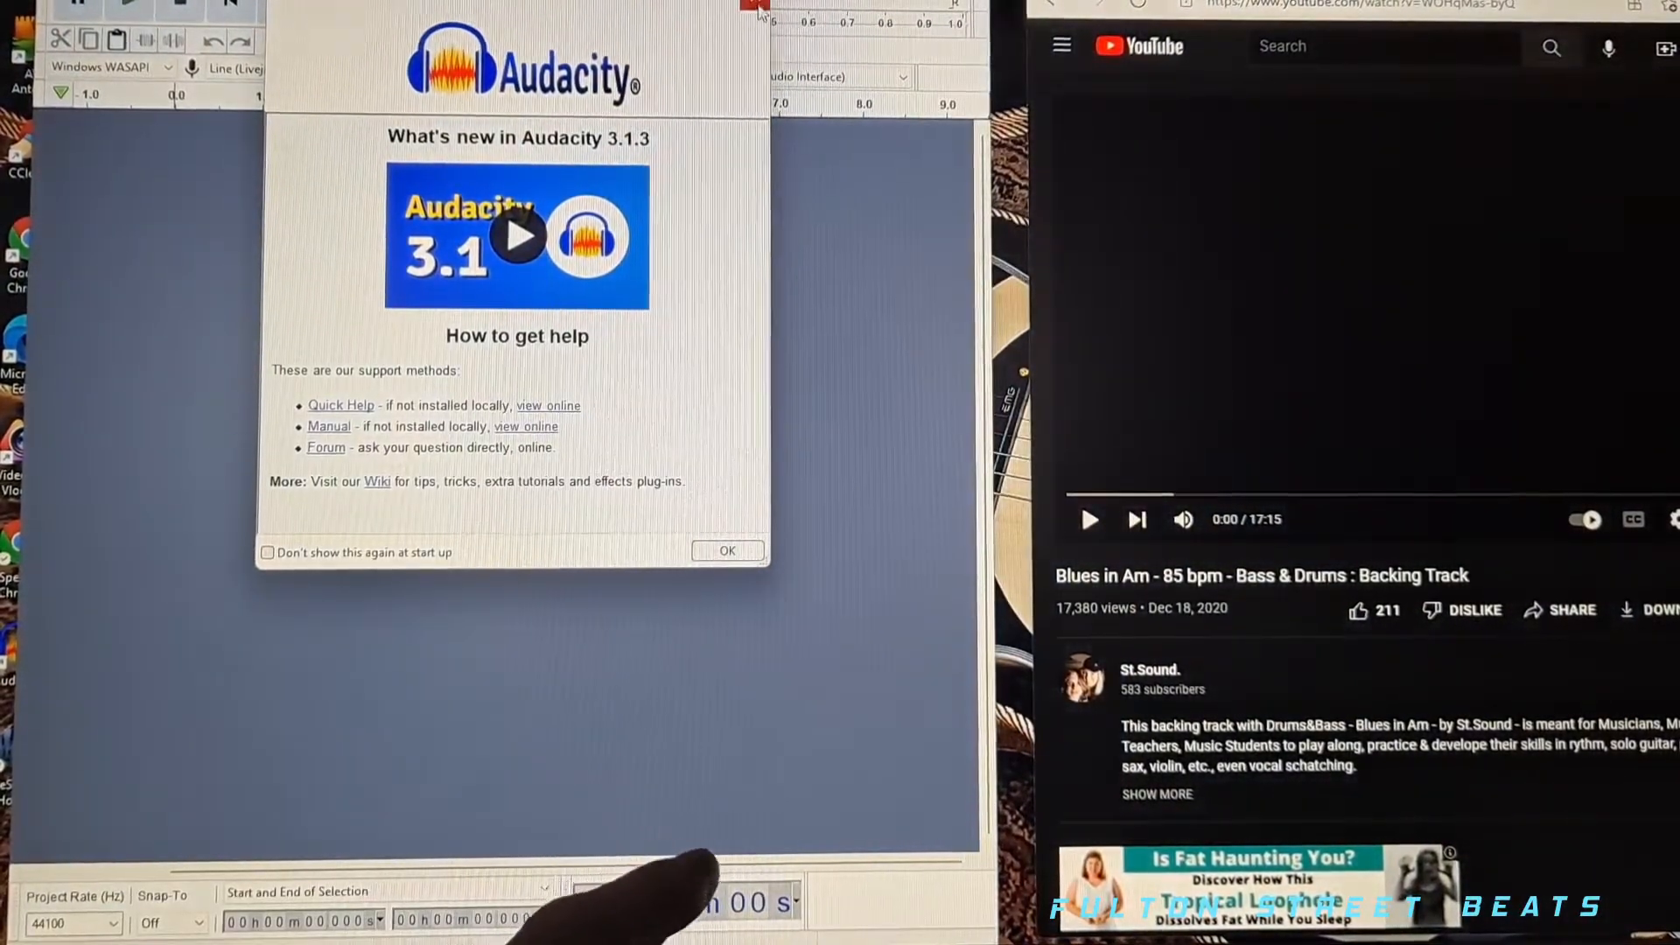
Dismiss the What's New welcome notice to reach the empty project.
left_click(727, 549)
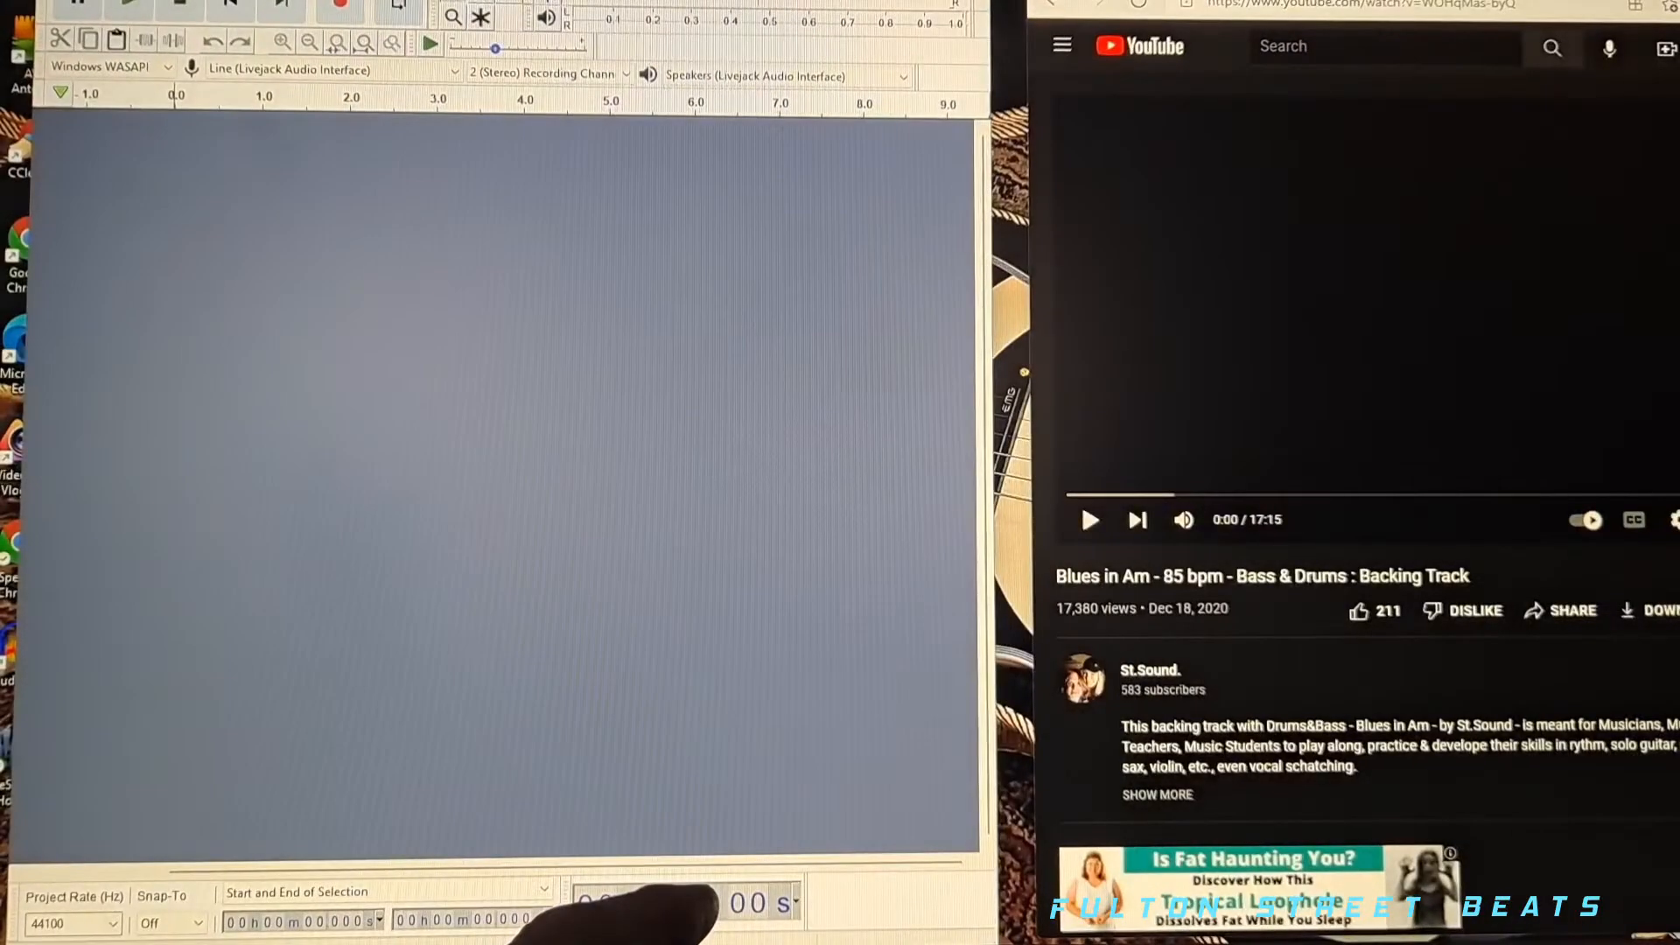
mouse_move(872, 443)
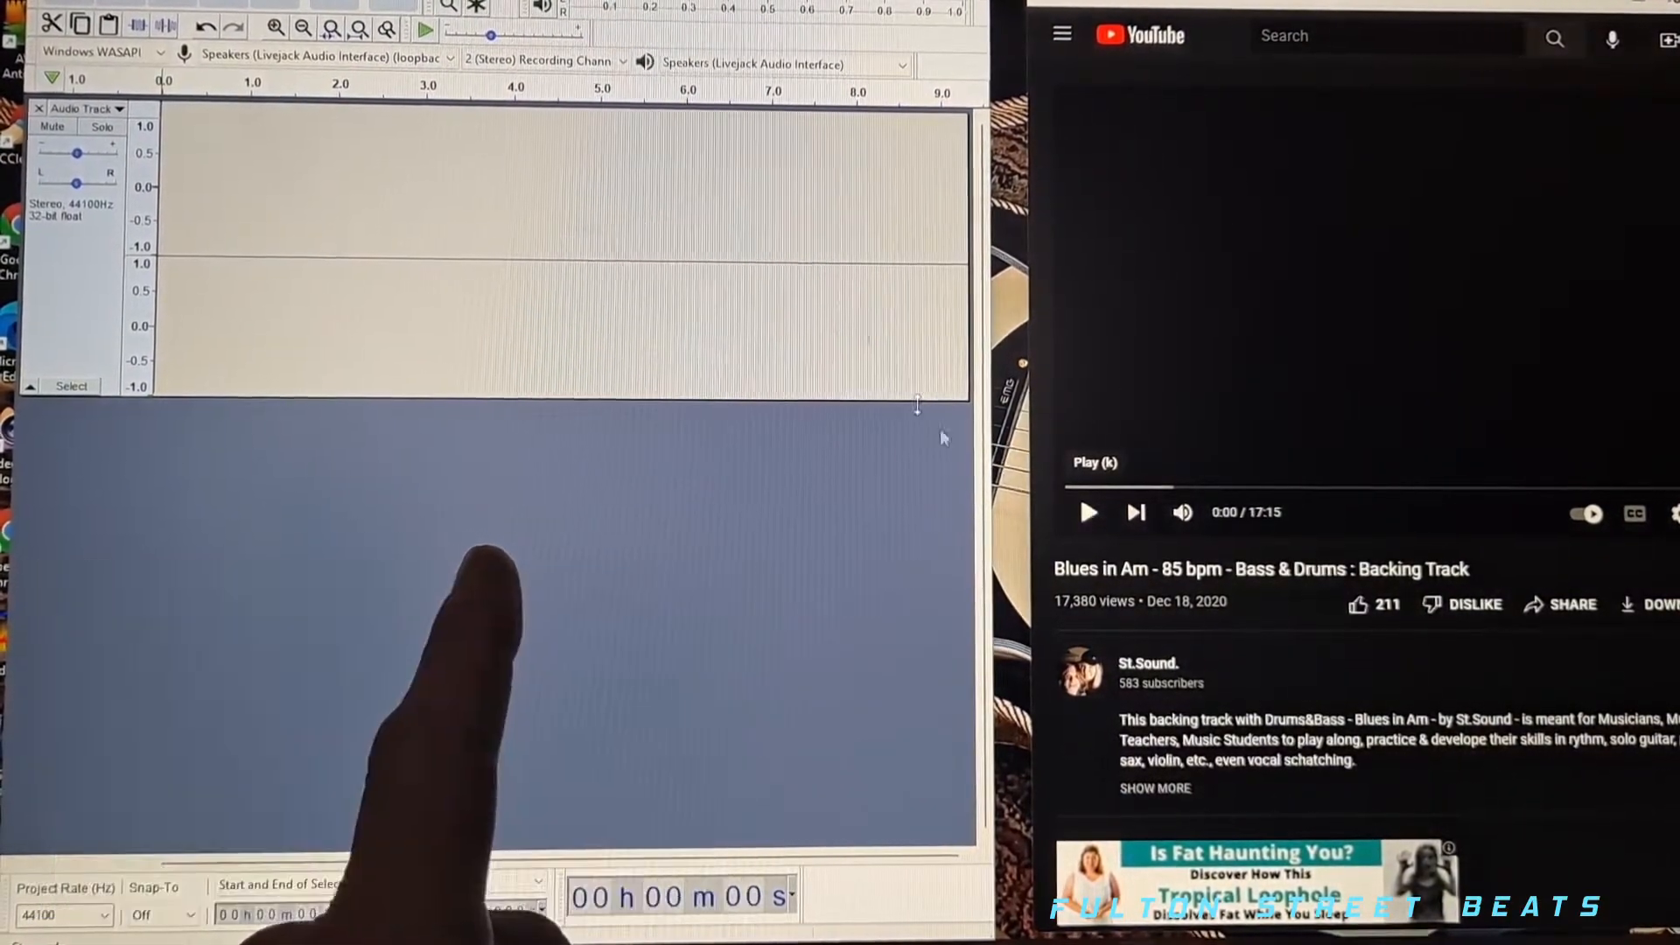
Record about 45 seconds of the YouTube Blues in Am backing track via speaker loopback.
left_click(449, 9)
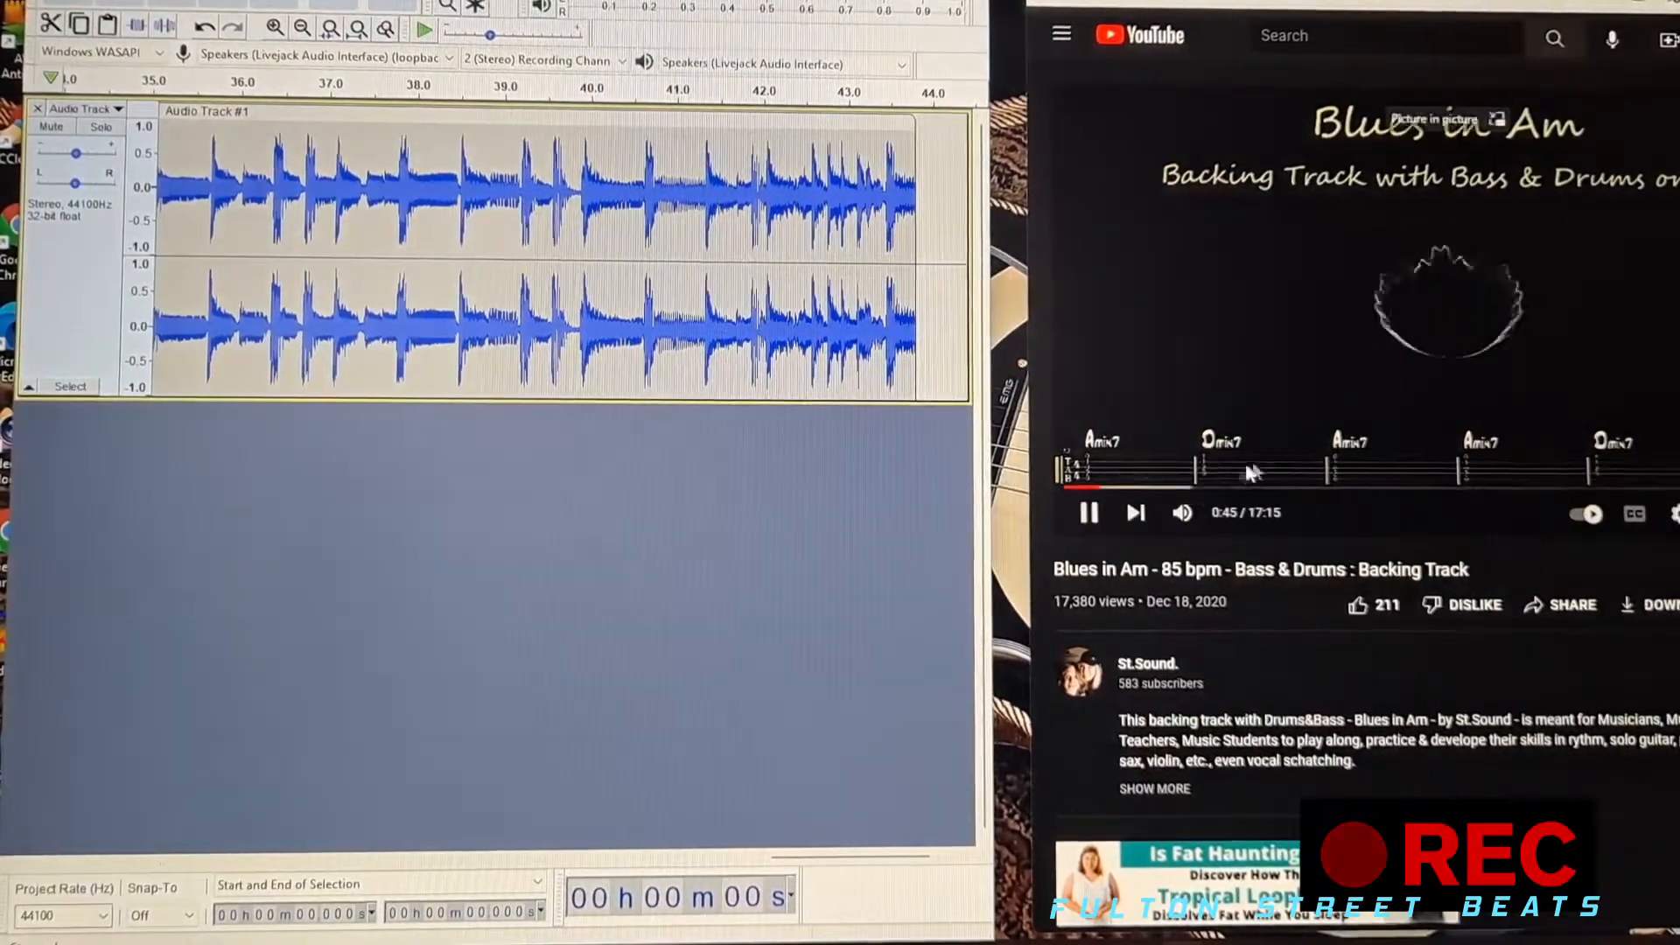
left_click(1087, 513)
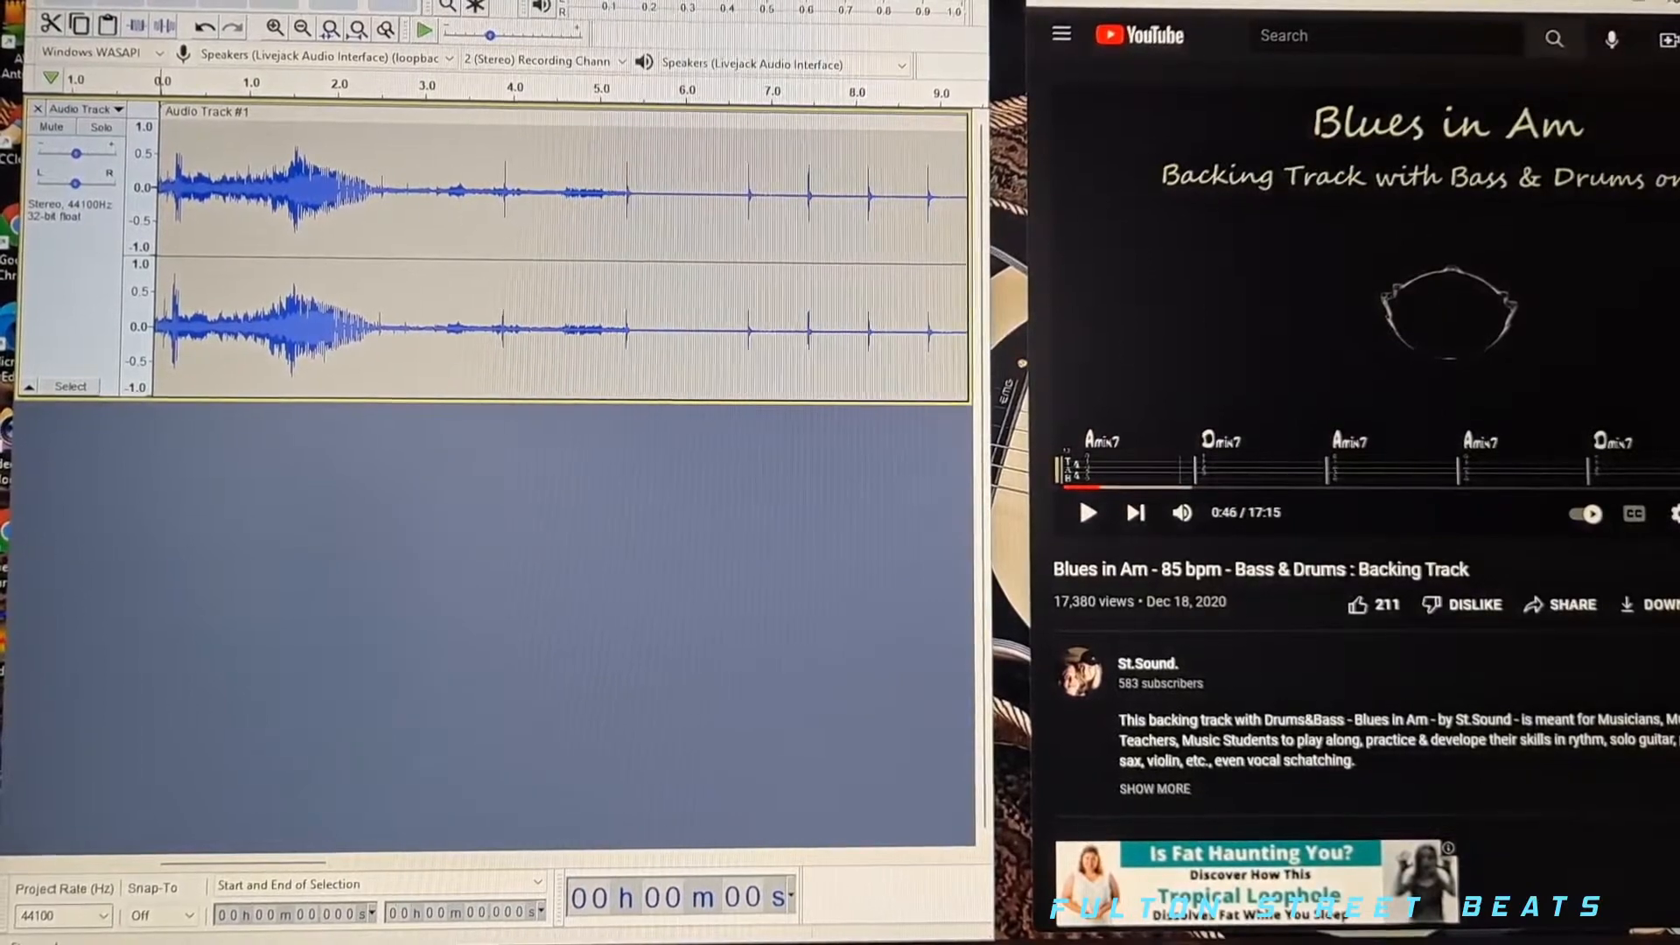
Record the vocal take through Line (Livejack Audio Interface) as a second track.
left_click(322, 59)
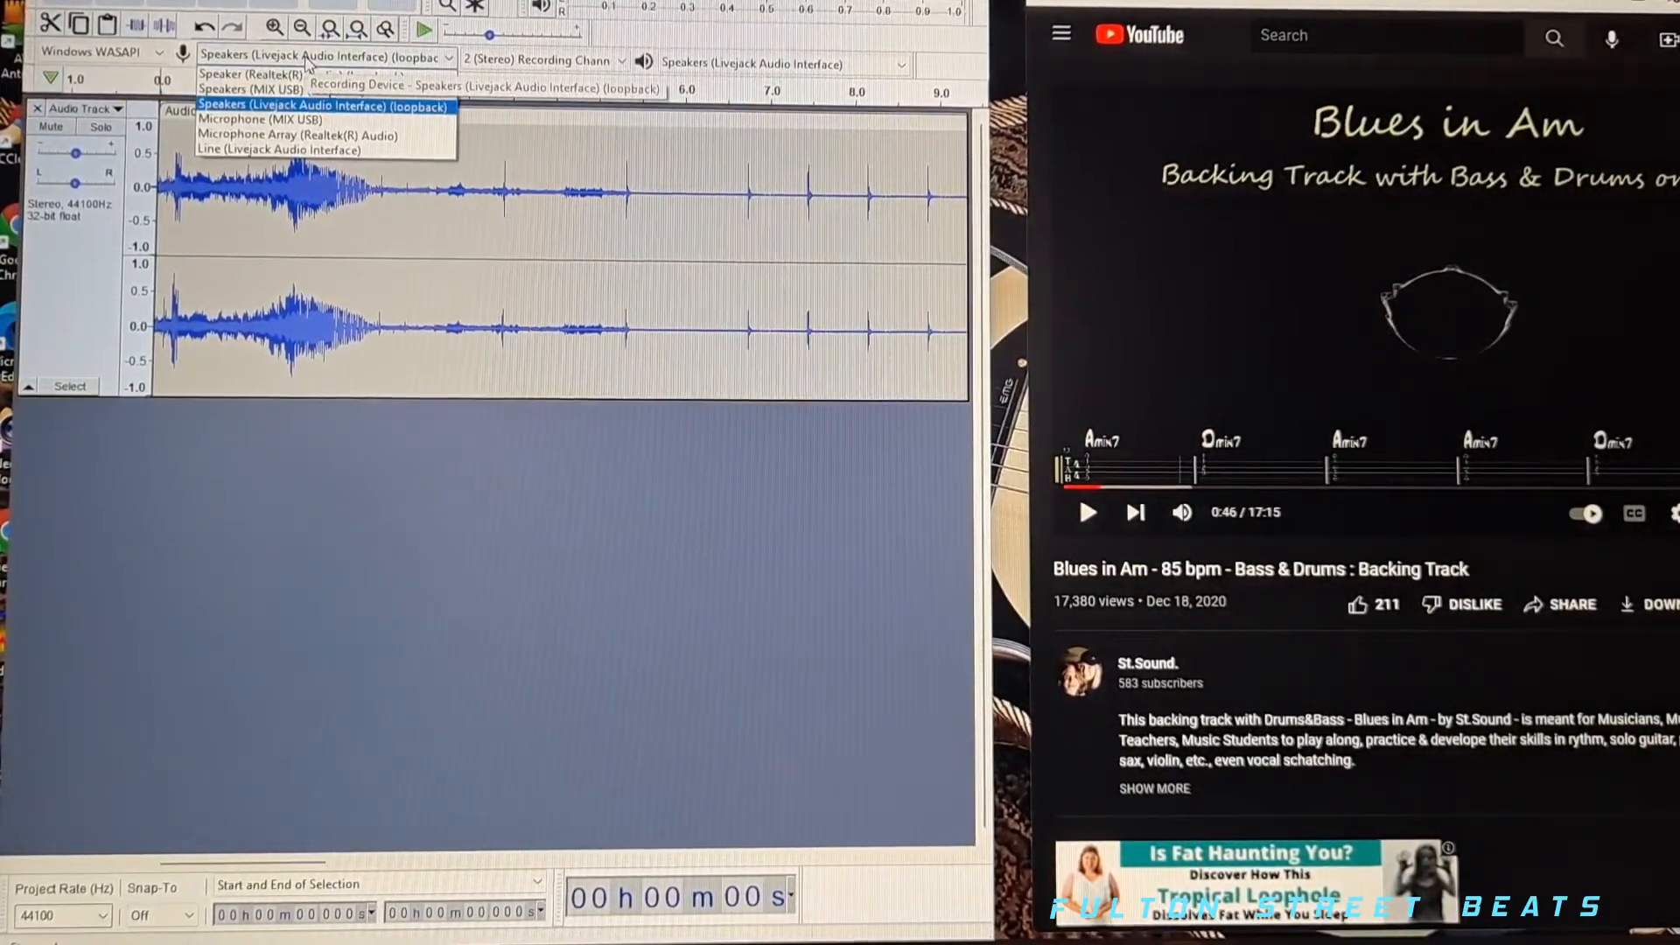
mouse_move(259, 119)
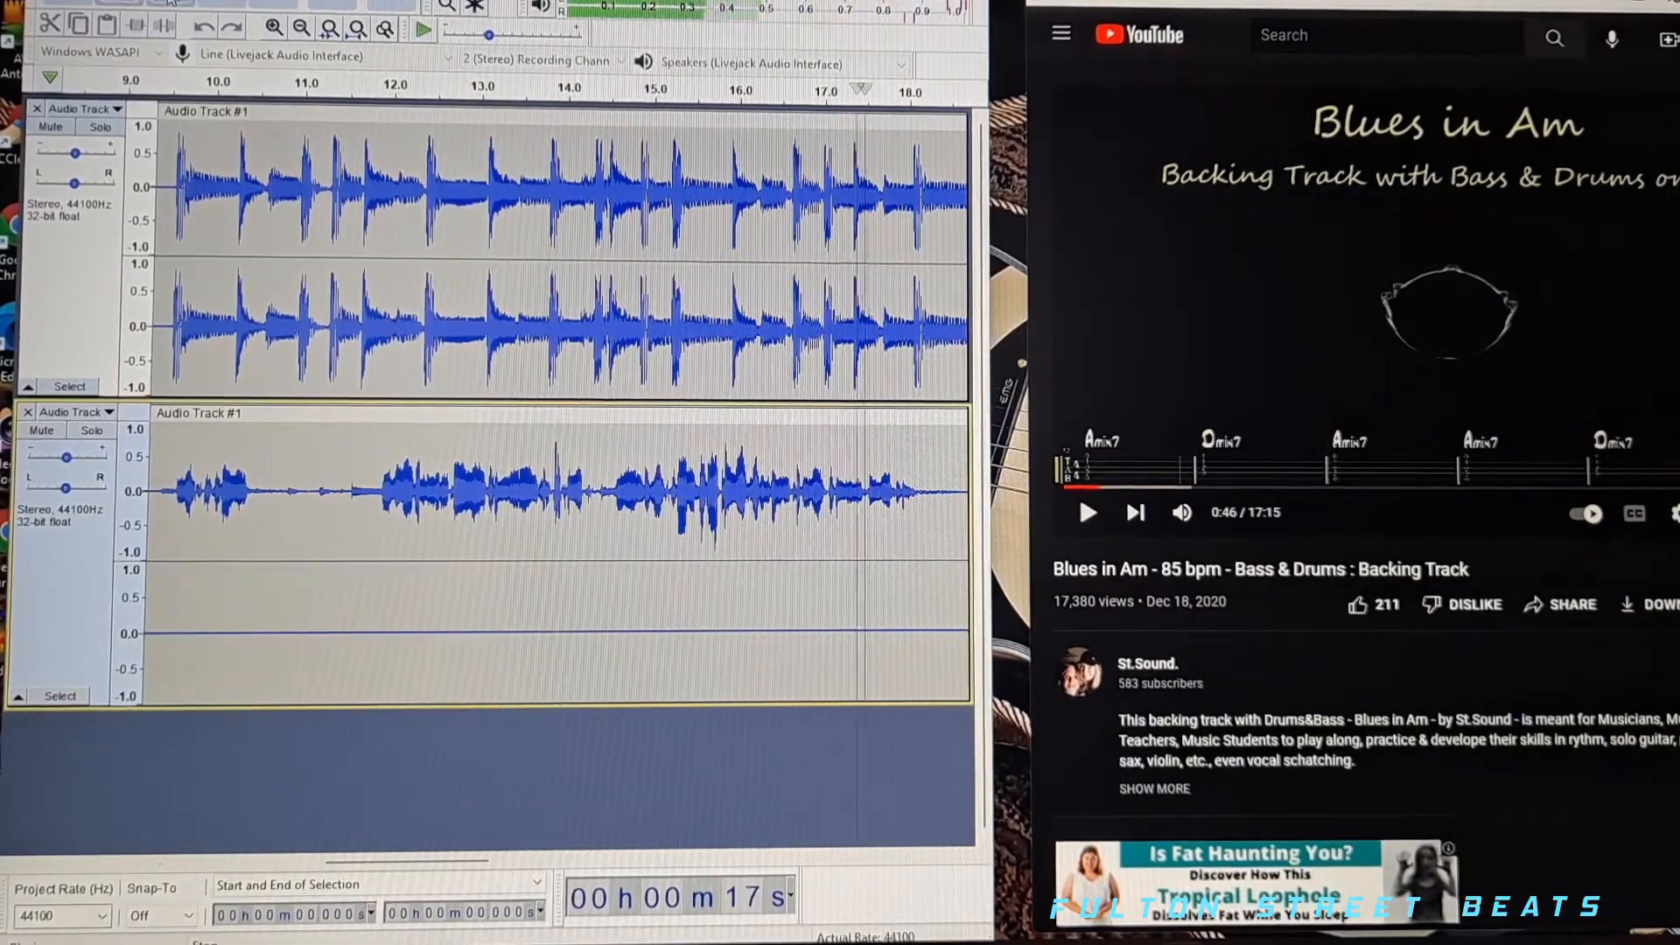
left_click(424, 30)
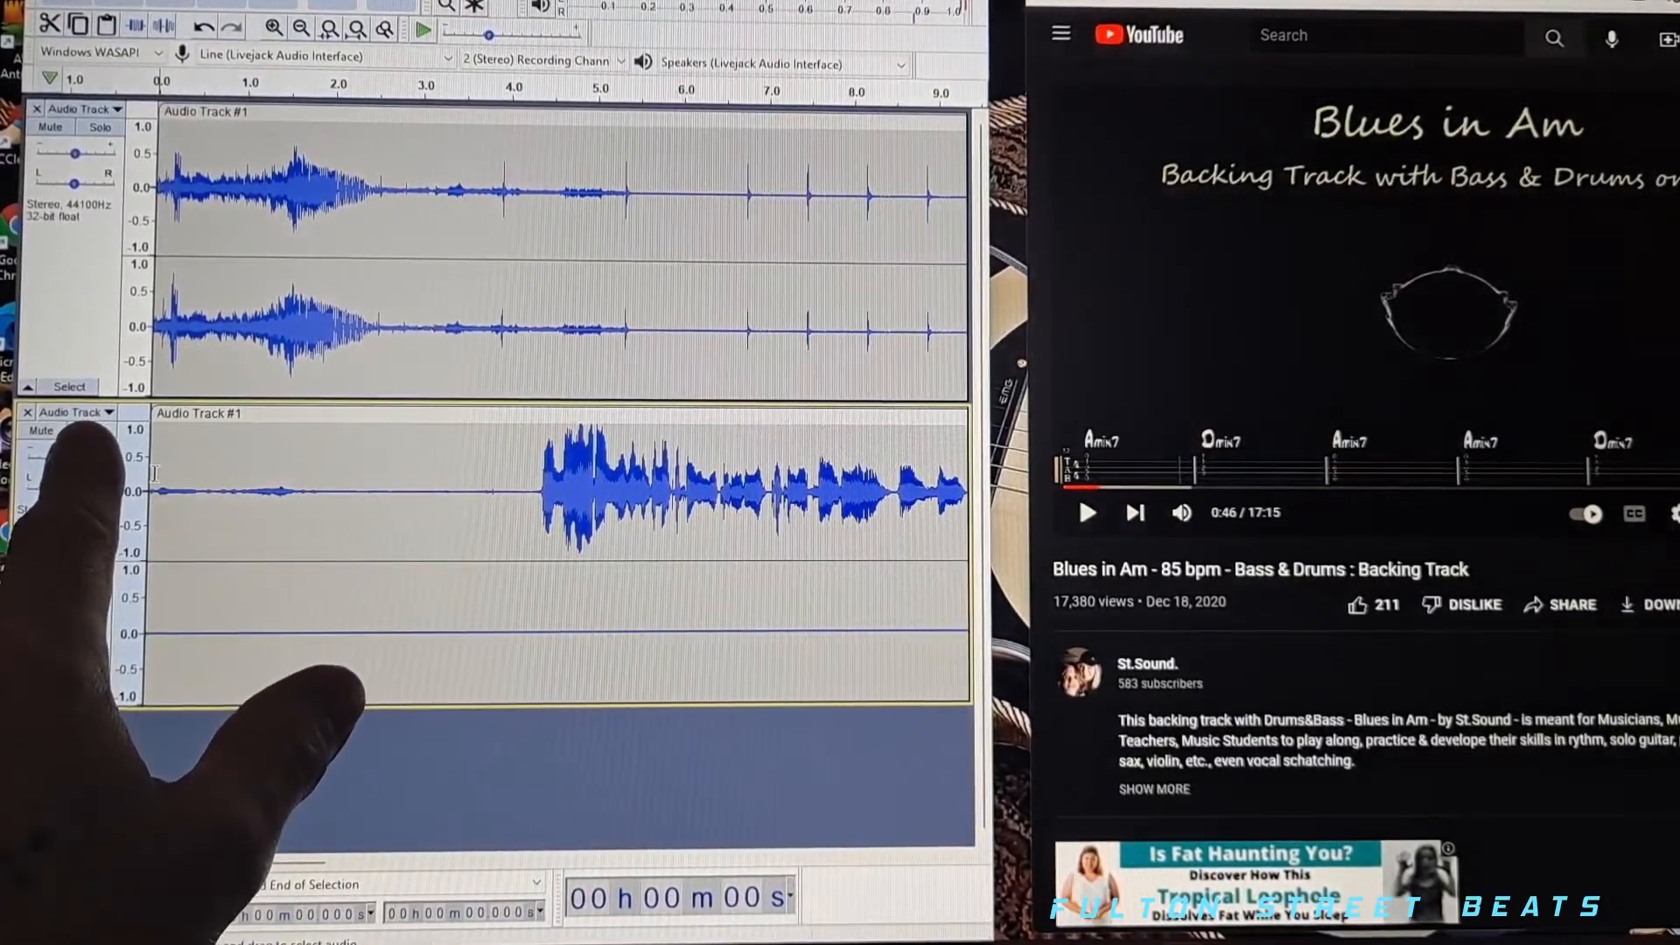
left_click(106, 413)
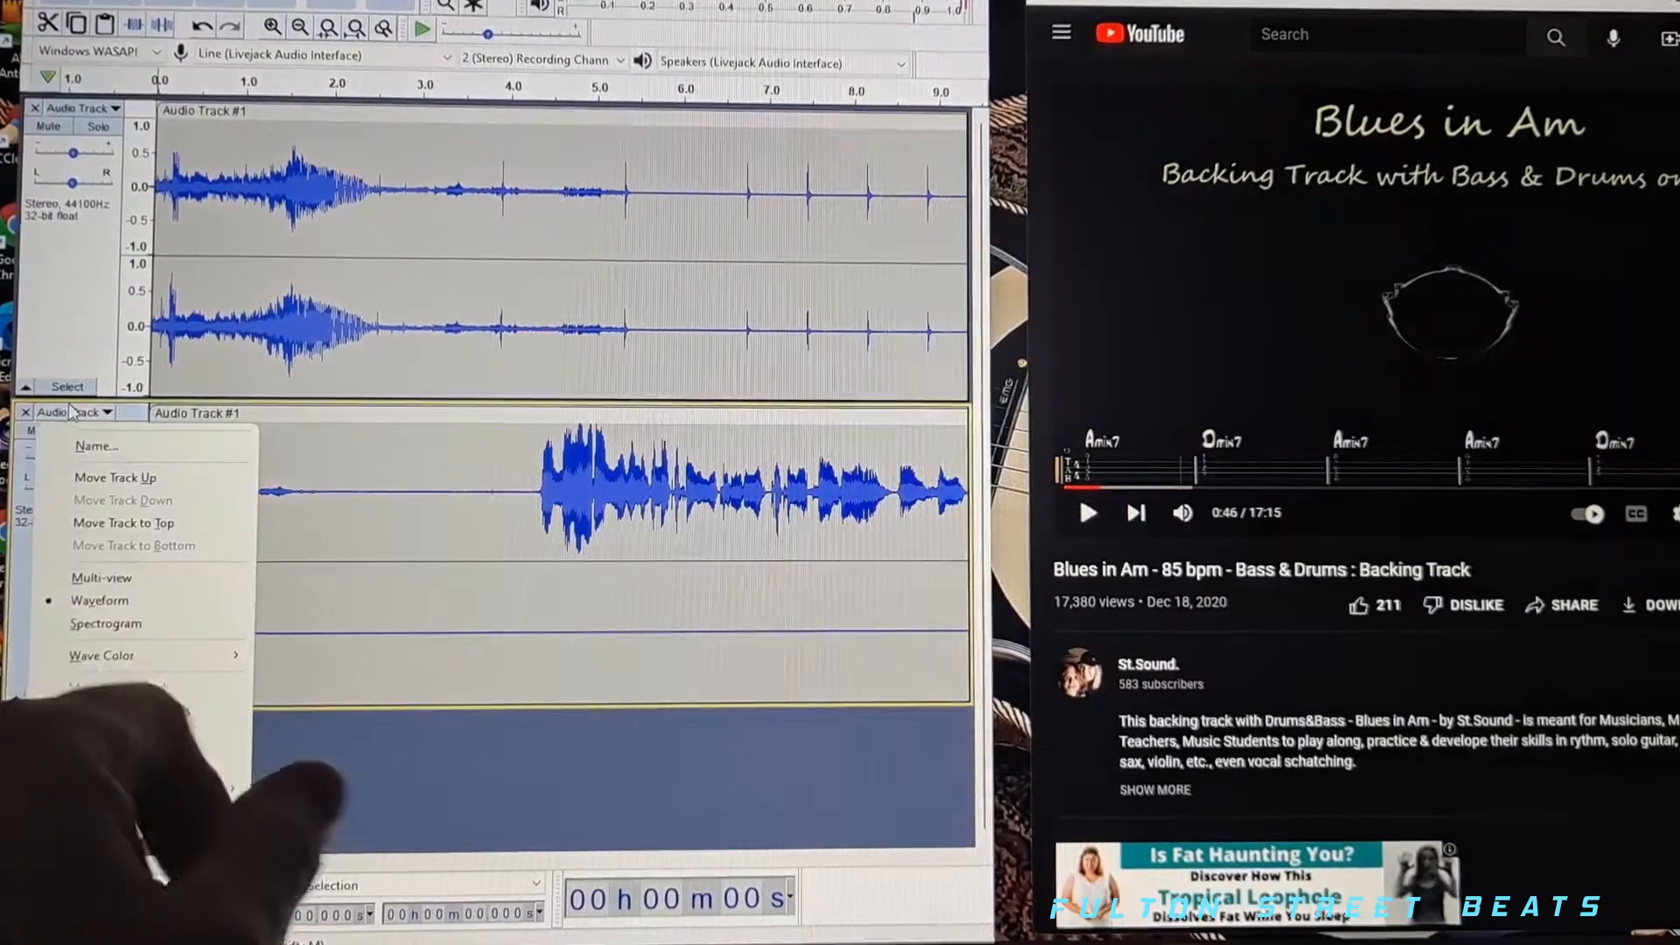
left_click(115, 738)
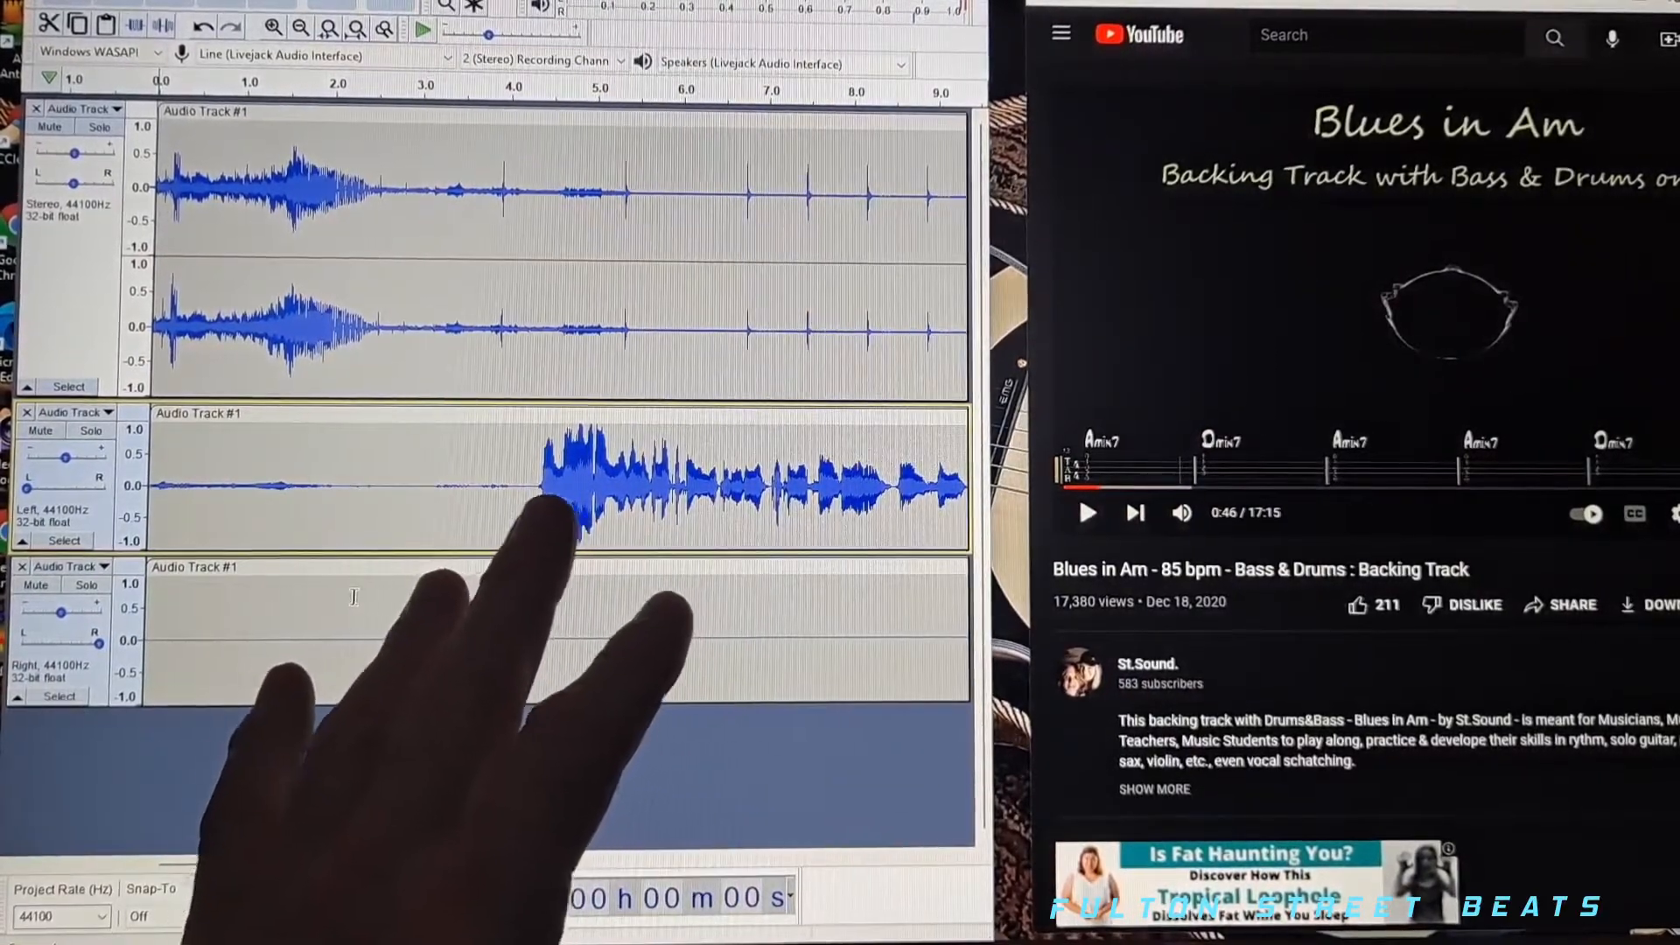
left_click(103, 413)
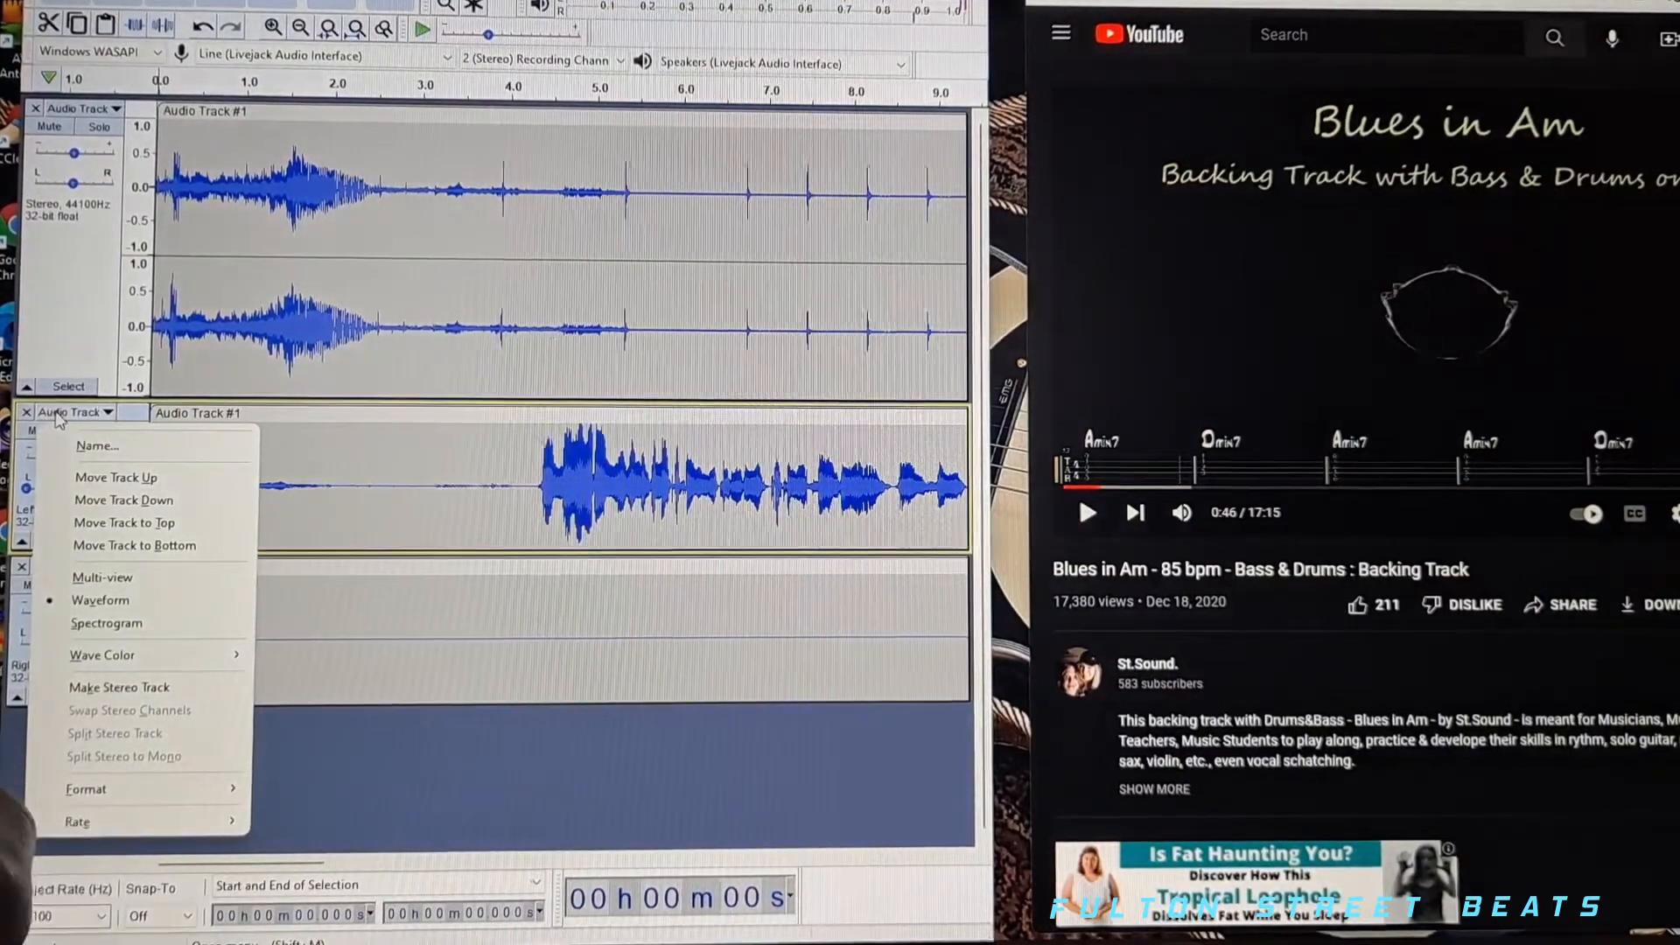
mouse_move(96, 446)
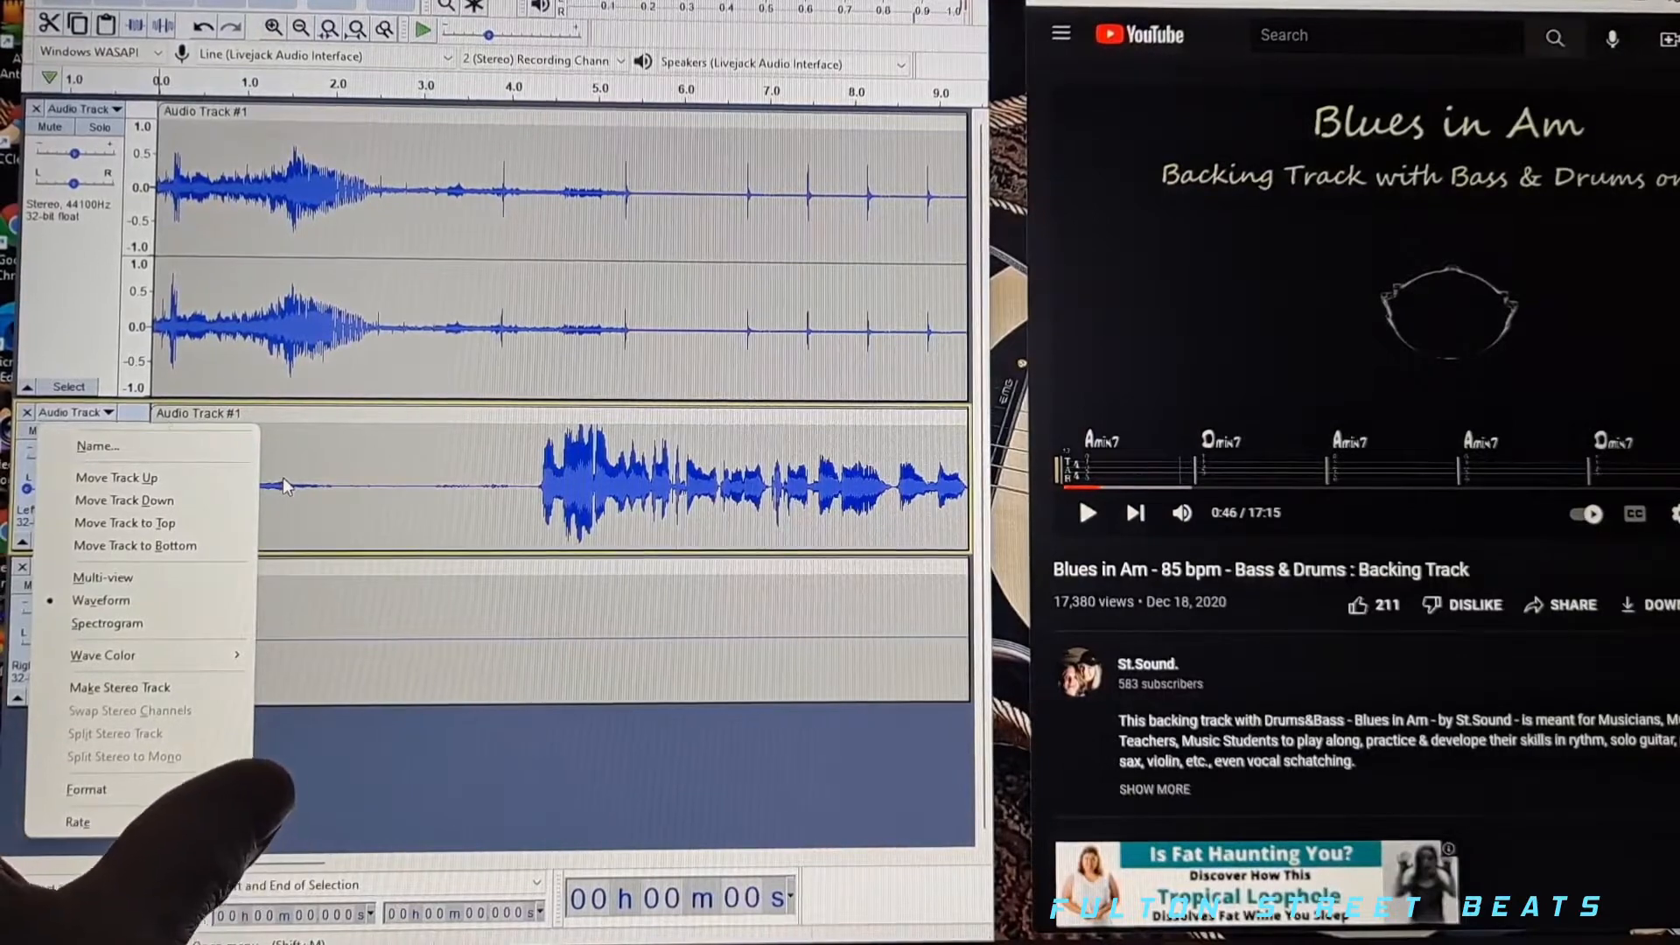
left_click(116, 733)
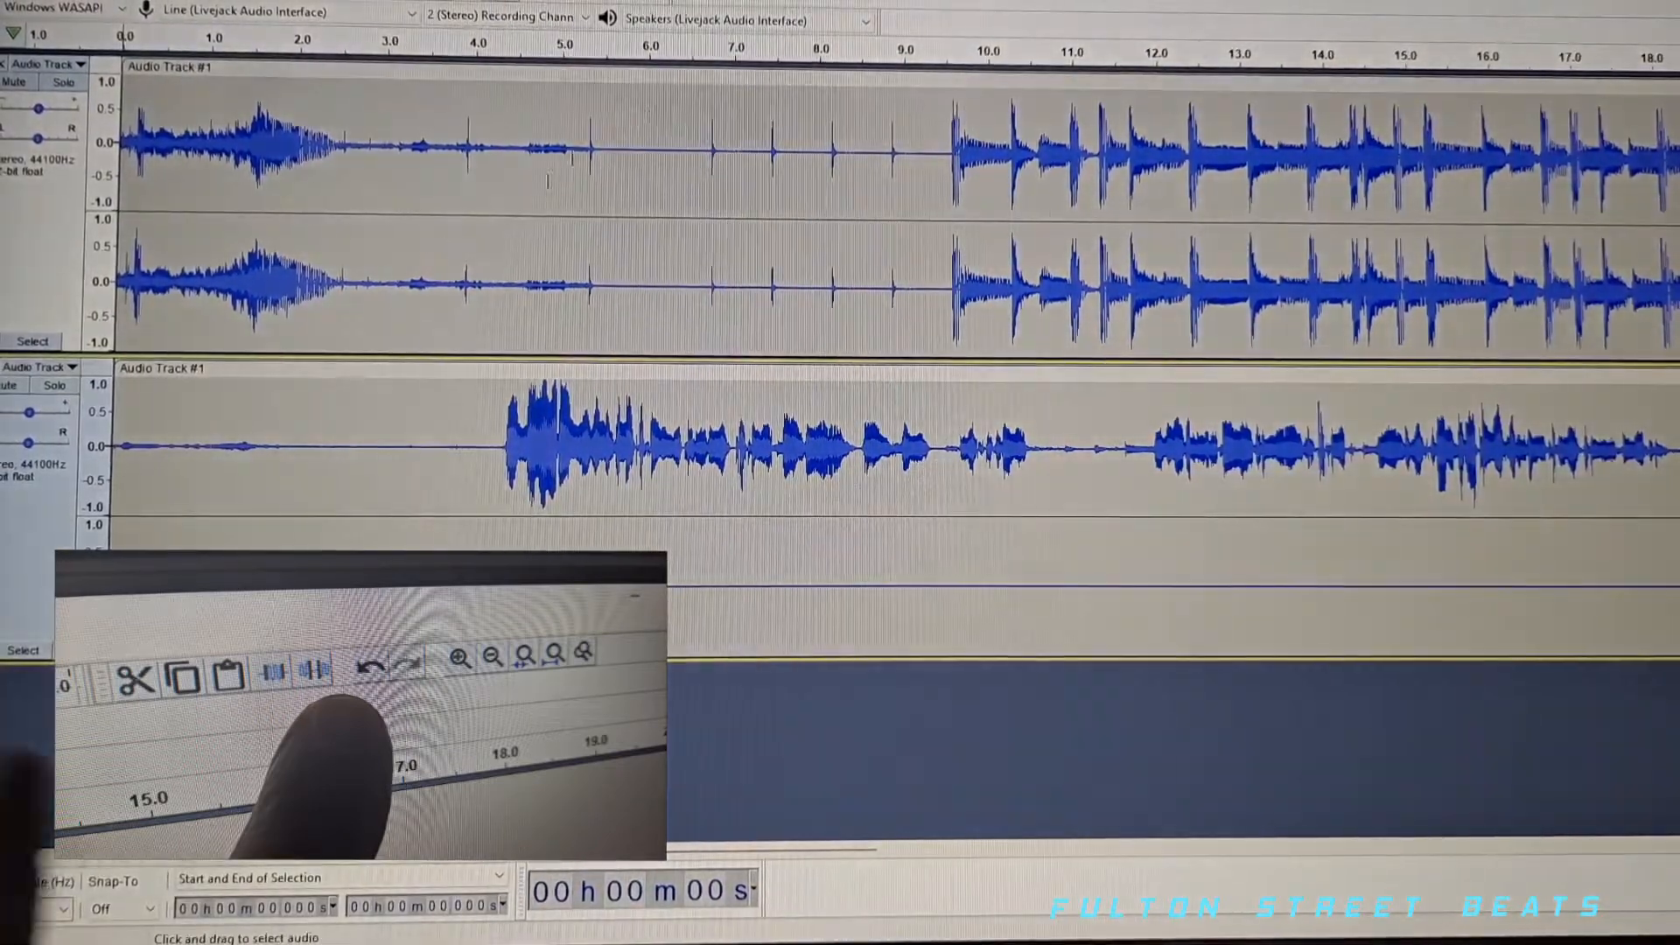
Swap the vocal track's stereo channels, then split it into separate channel tracks.
left_click(40, 366)
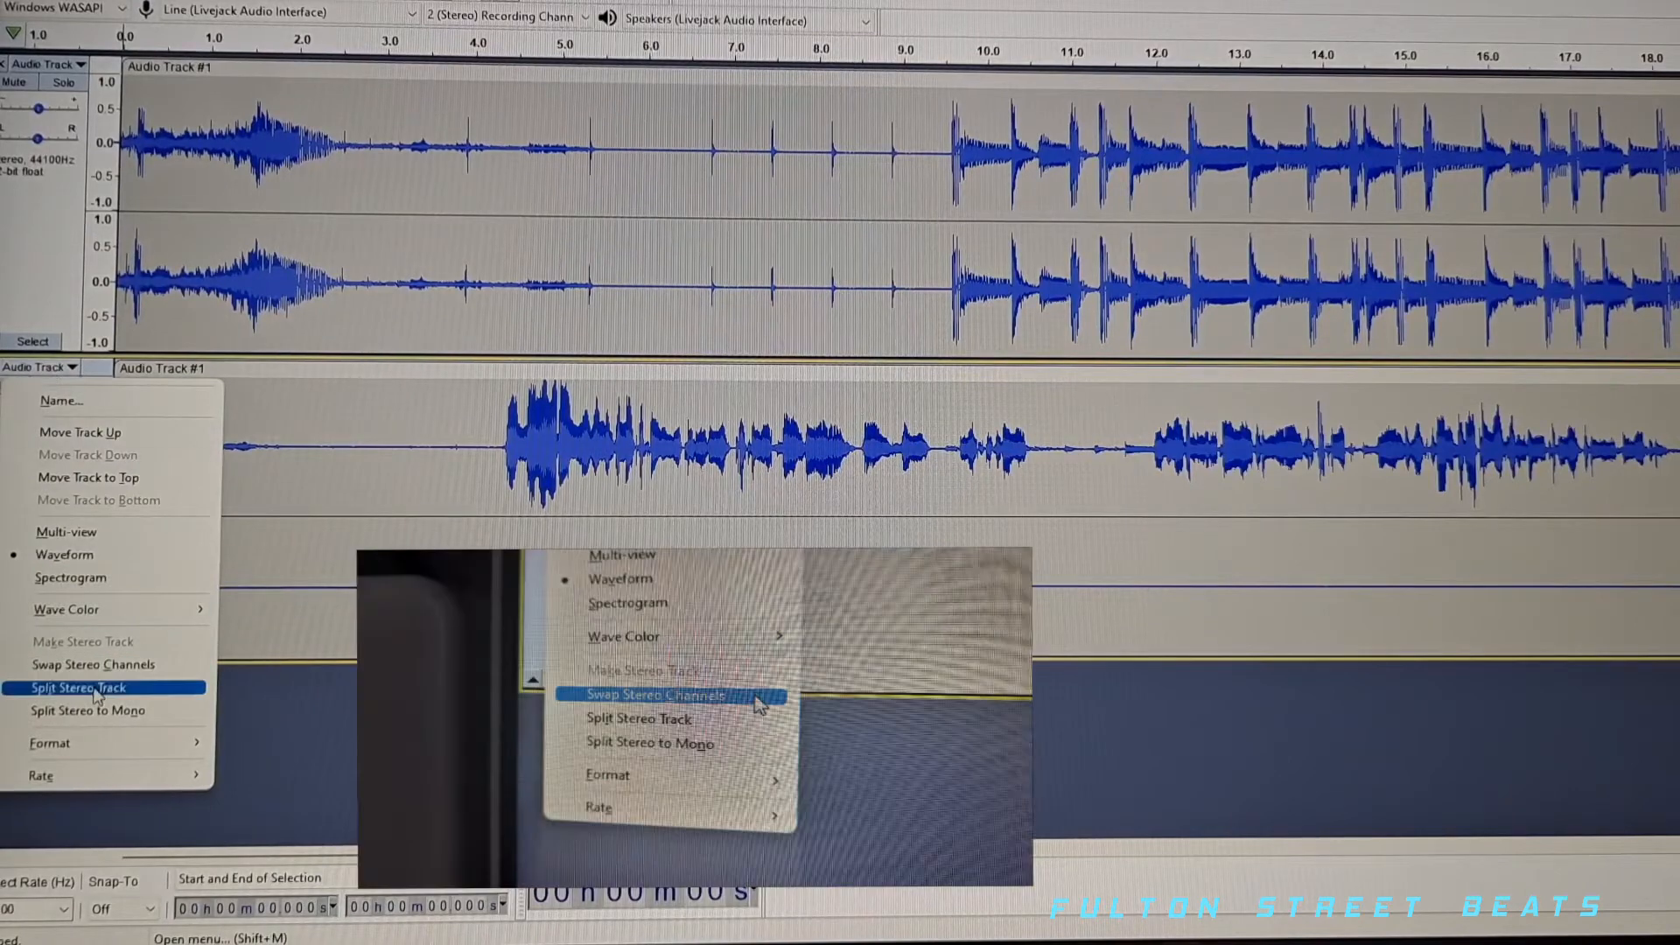
mouse_move(93, 665)
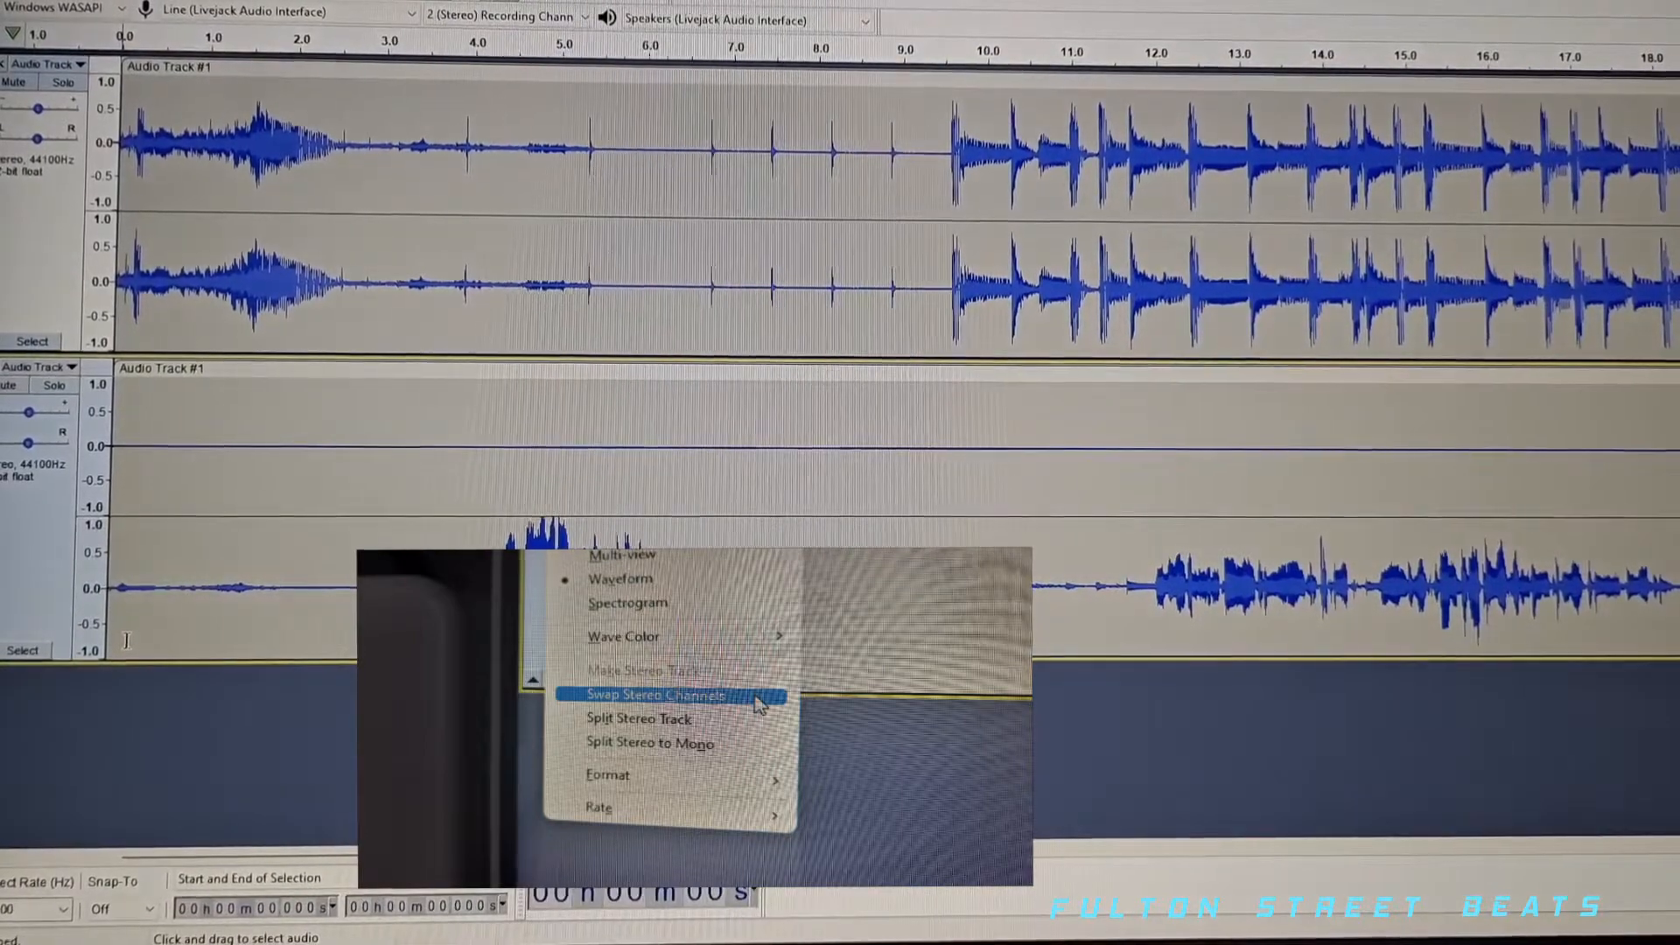
left_click(656, 695)
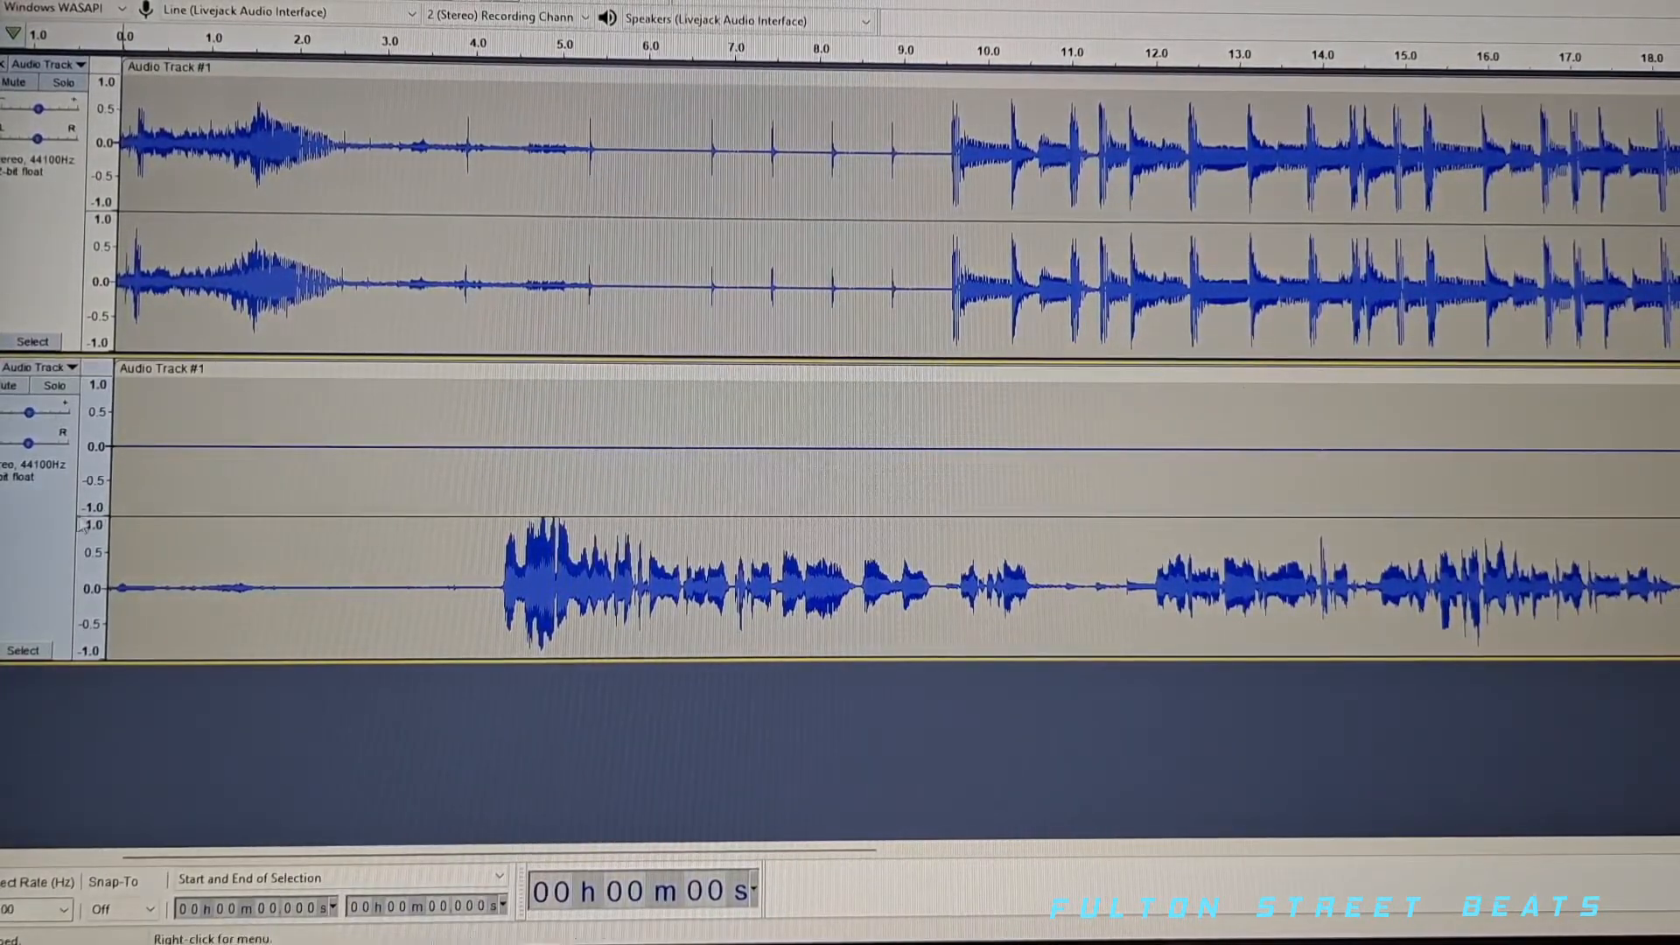
left_click(40, 365)
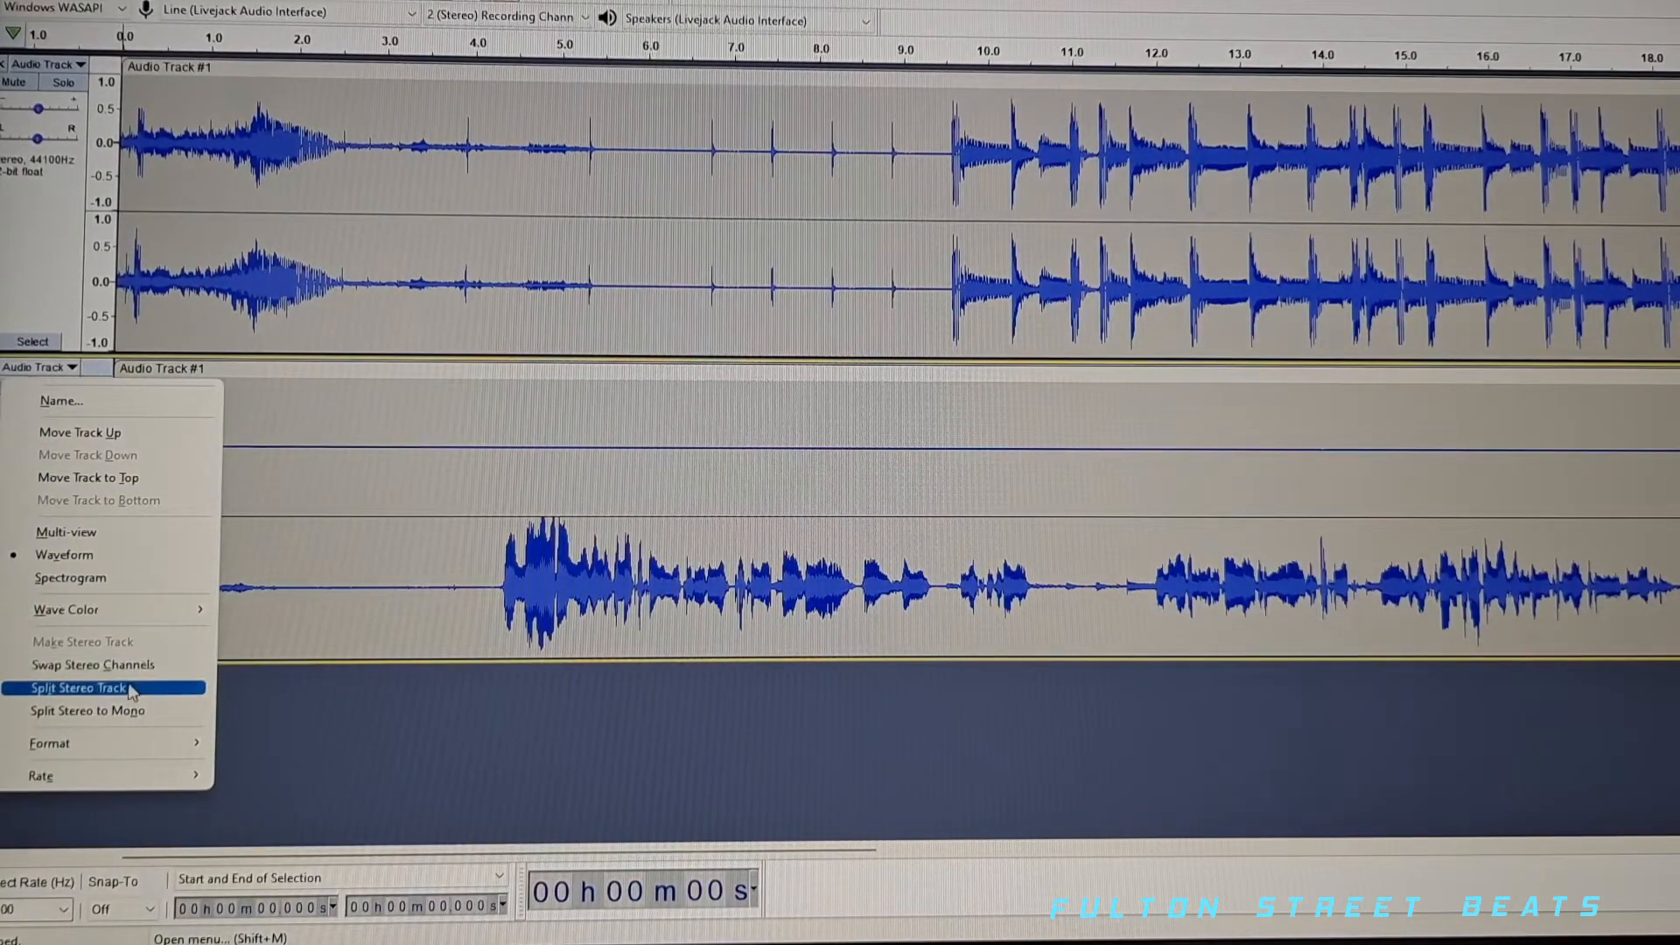
left_click(79, 687)
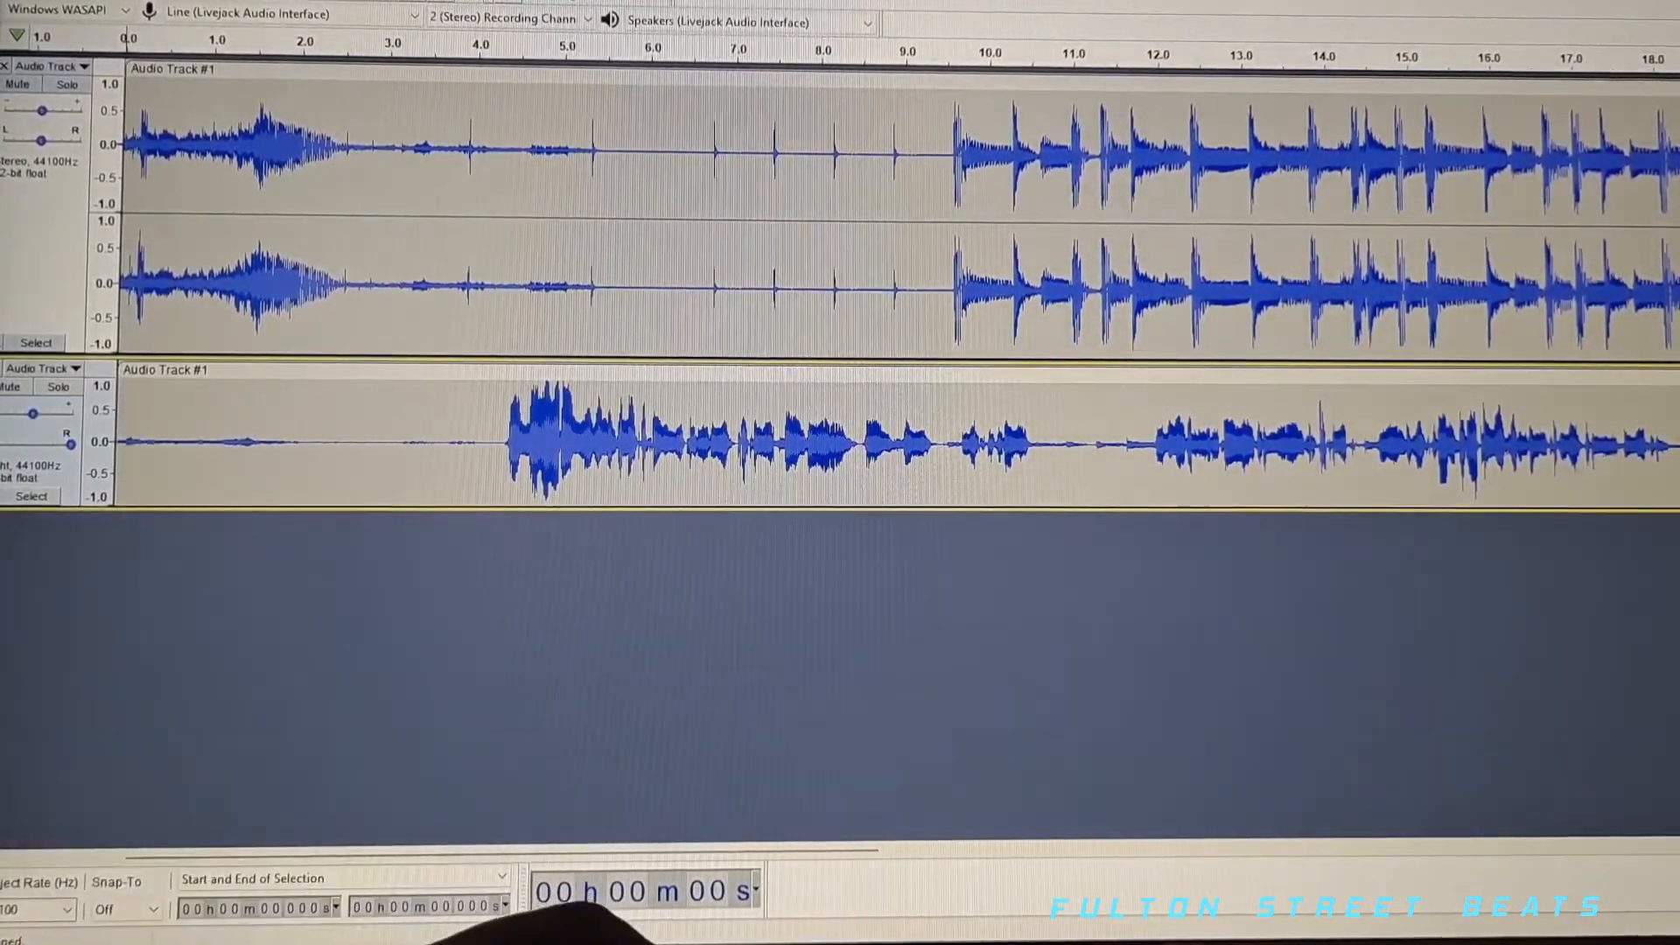
Bring up the File menu's saving and exporting options for the finished project.
left_click(26, 8)
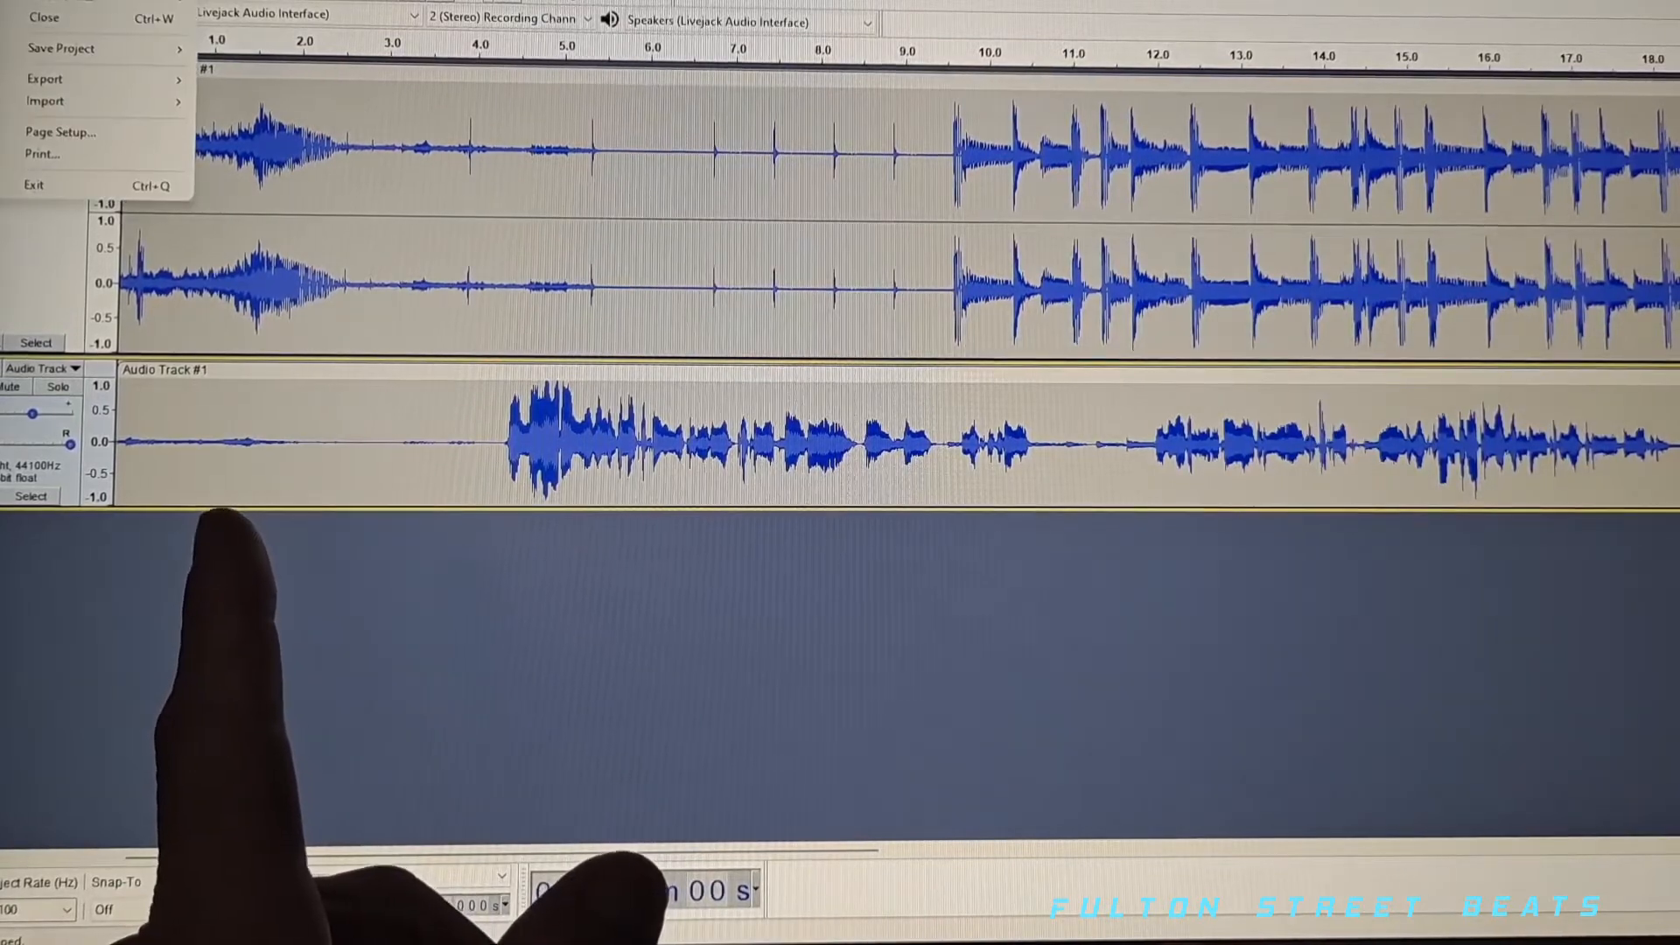